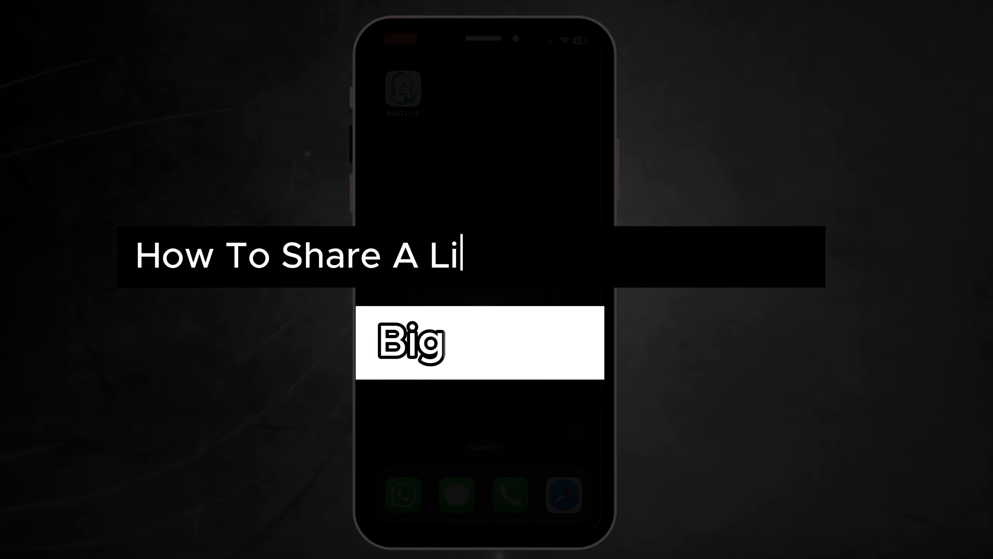
- Reach BIGO LIVE's Go LIVE screen from the centre live button, raising the camera permission prompt
key(Backspace)
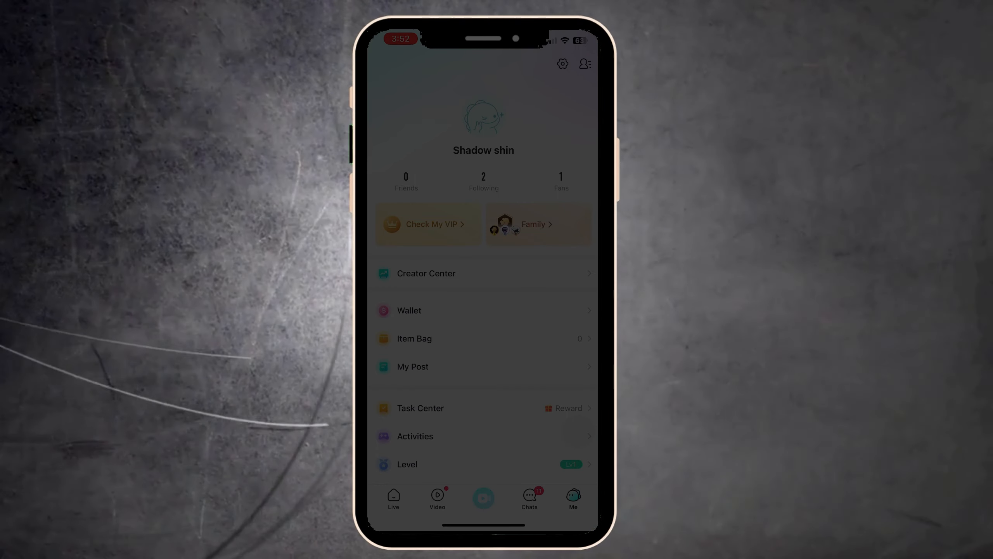
click(483, 497)
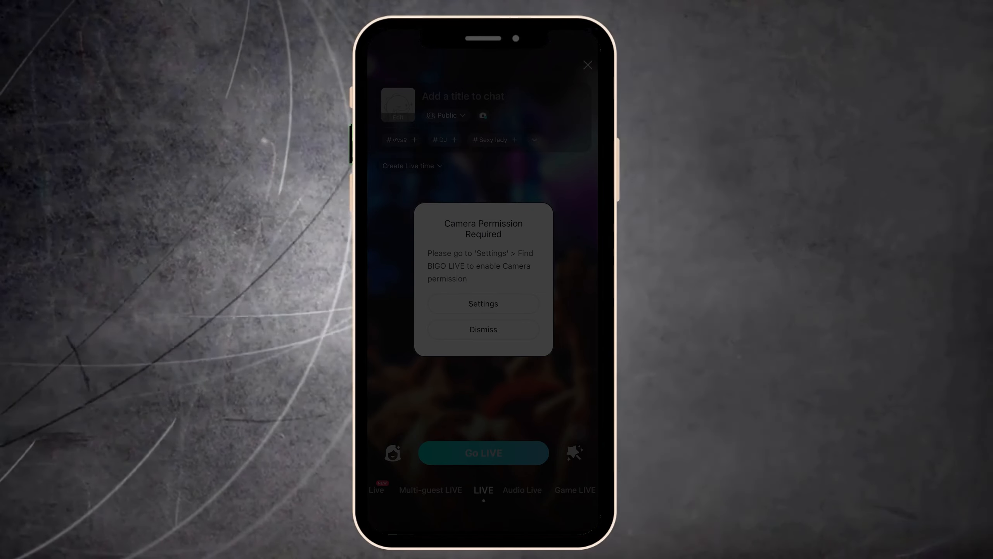
- Dismiss the Camera Permission Required dialog, leaving the live stream setup screen clear
click(484, 329)
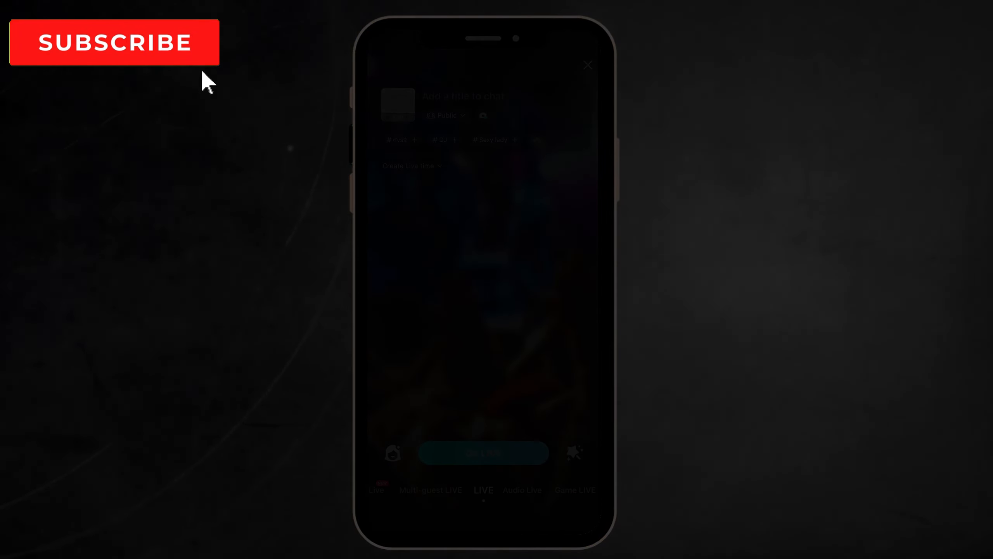
mouse_move(193, 73)
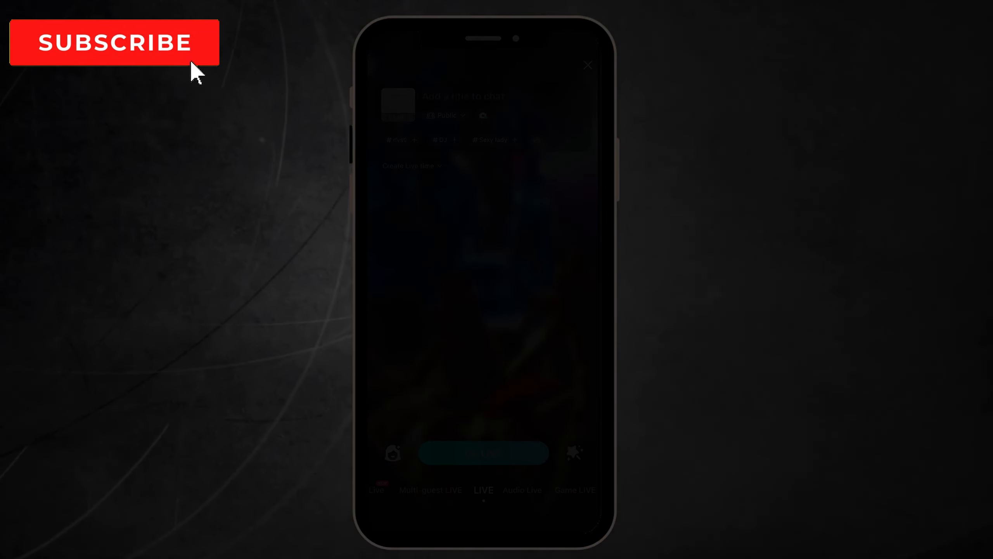